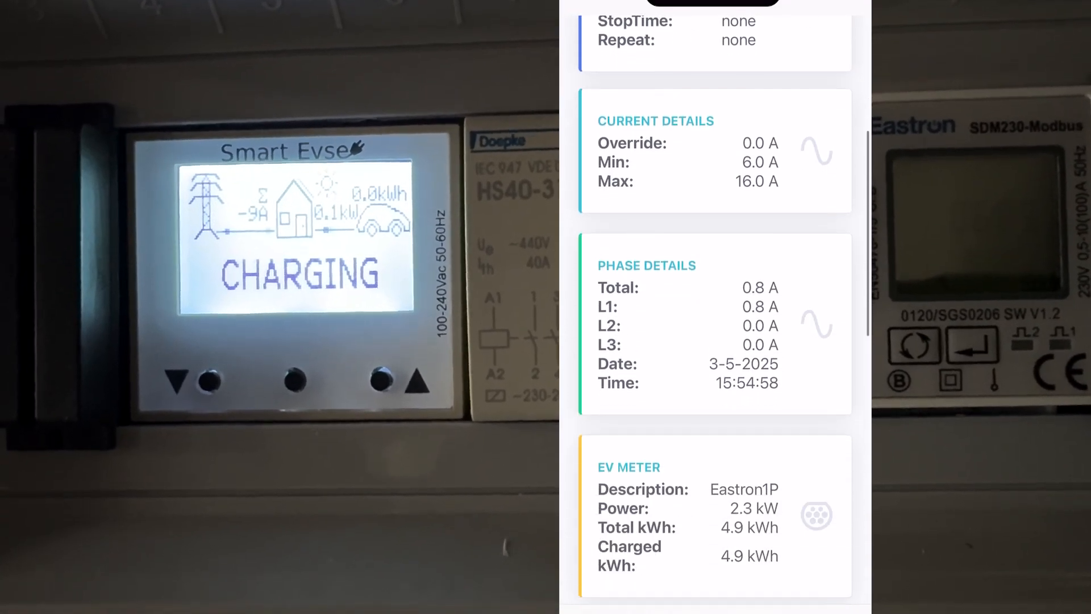
Step: Scroll to the Control card and open the firmware update page (current v3.6.10)
scroll("down", 3)
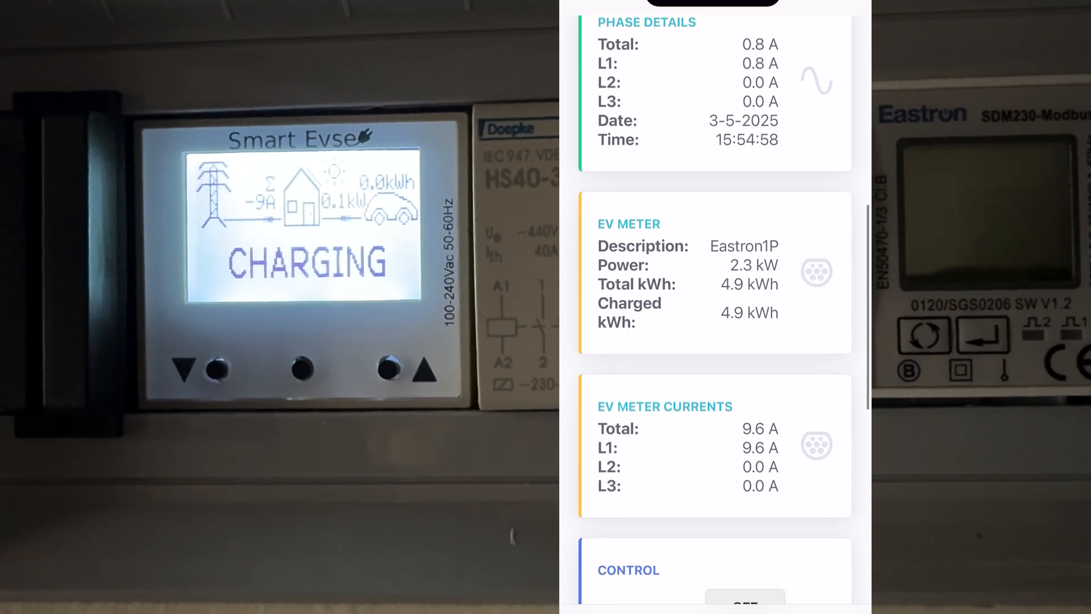
scroll("down", 3)
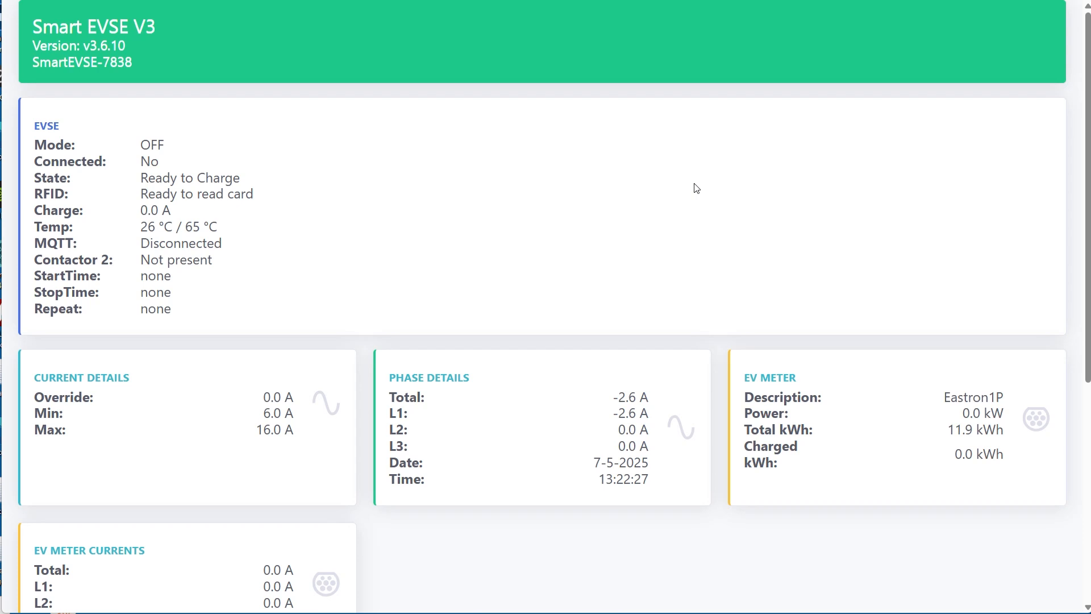
scroll("down", 3)
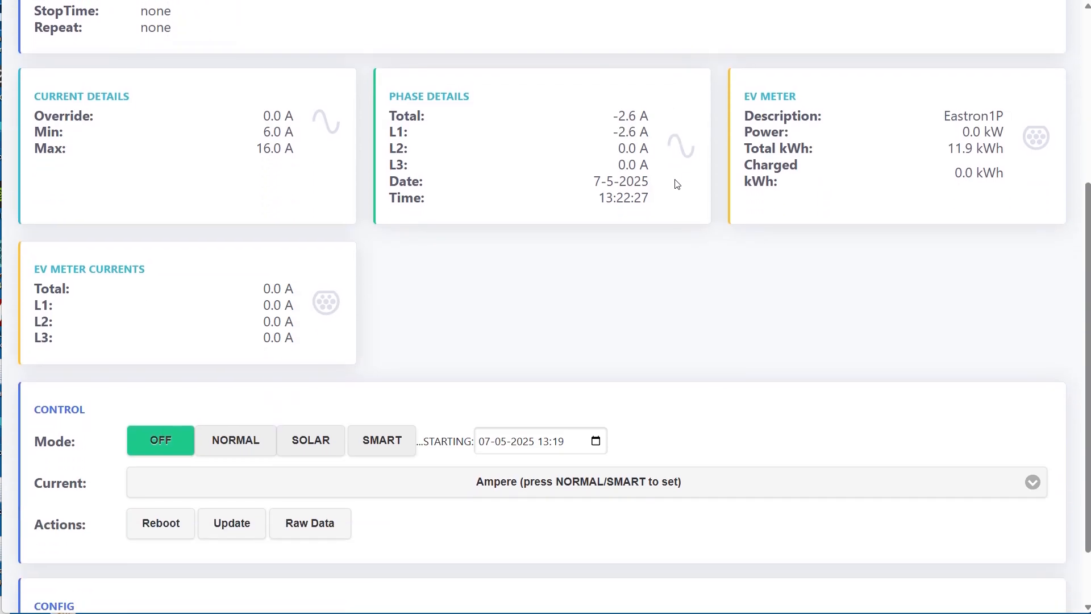
scroll("down", 3)
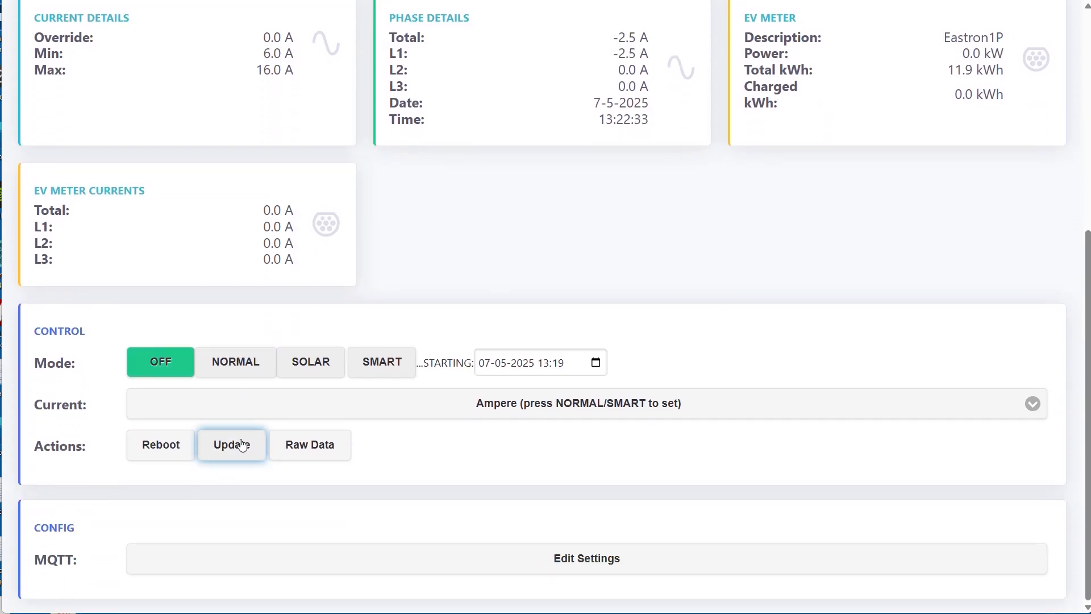
left_click(232, 444)
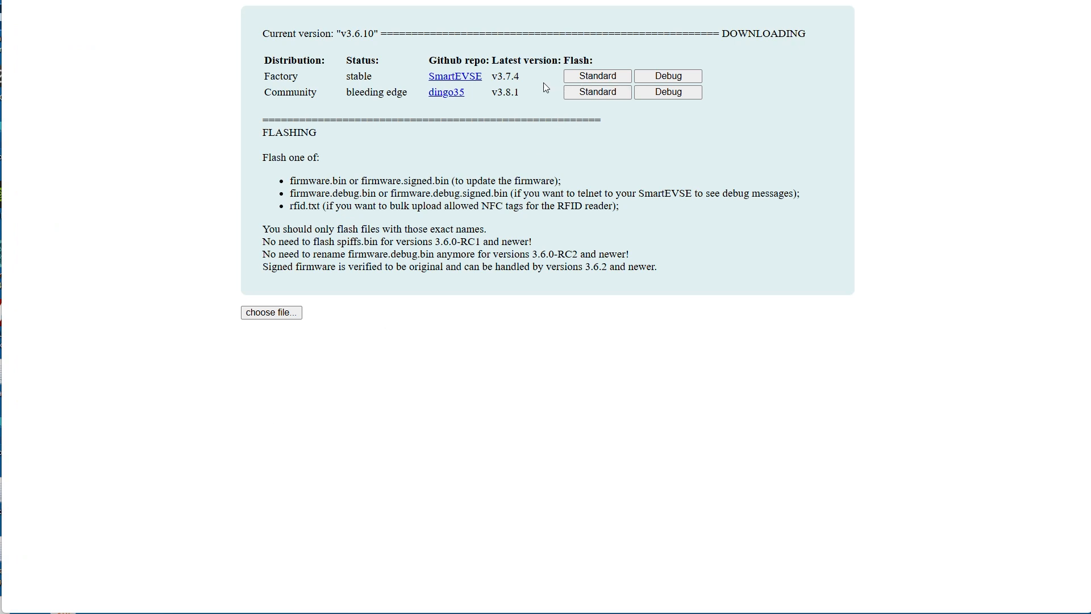
mouse_move(596, 92)
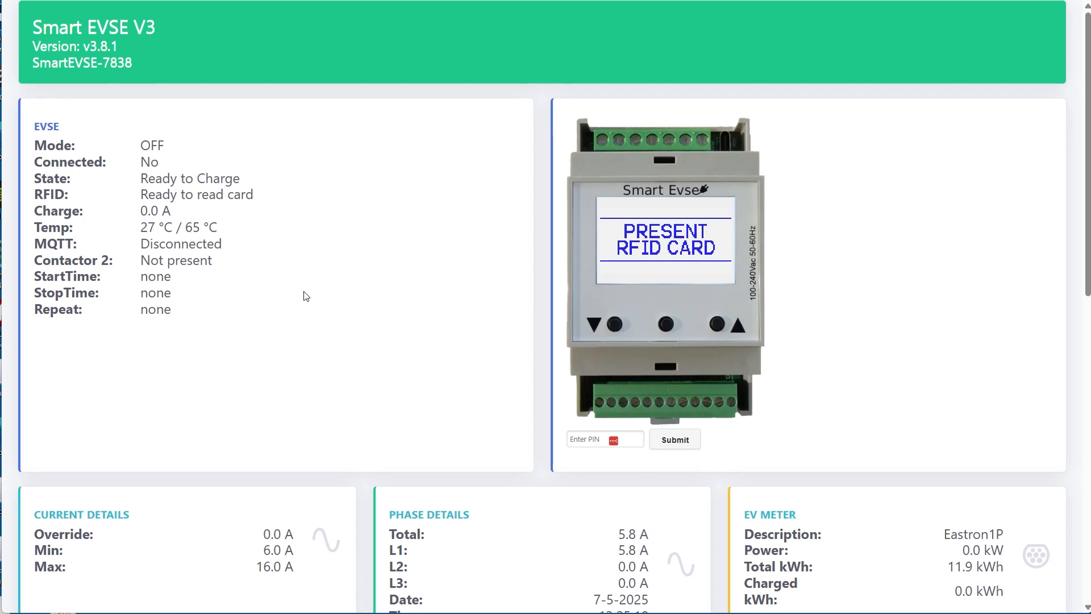
scroll("down", 3)
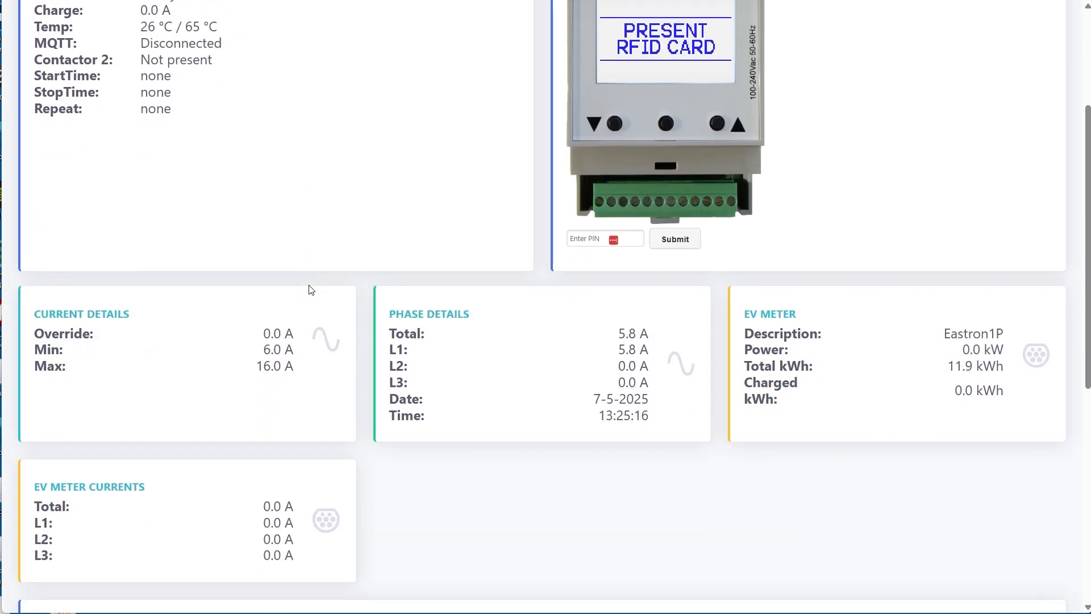
scroll("down", 3)
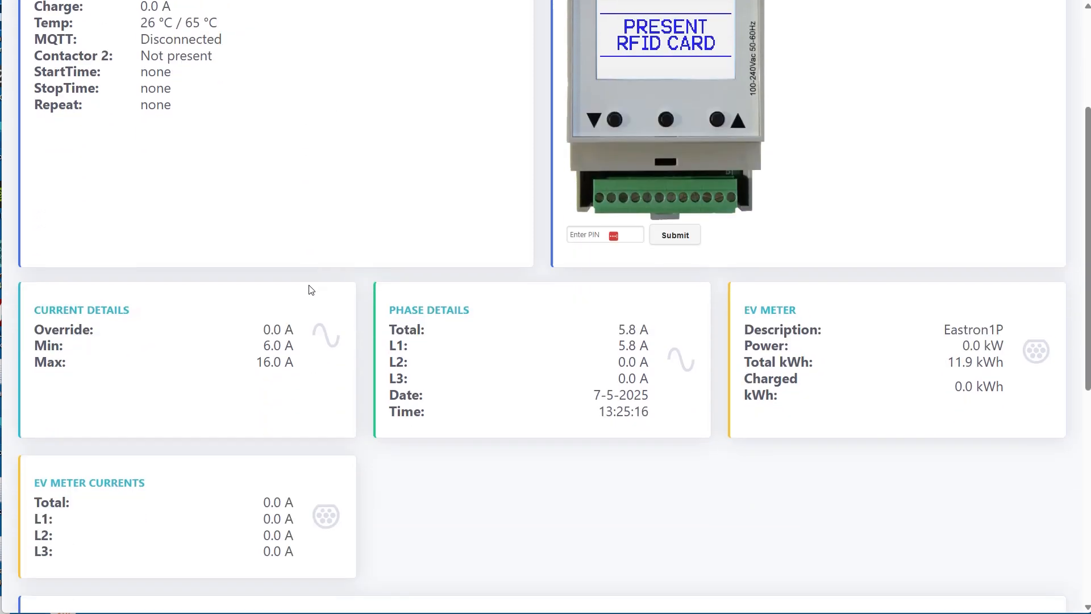
scroll("down", 3)
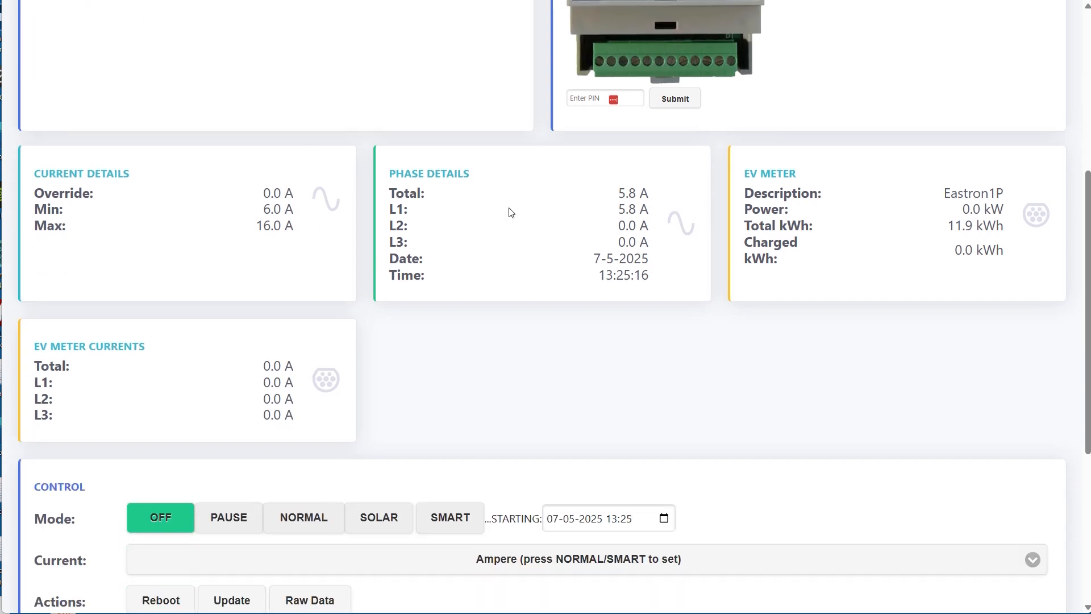
mouse_move(490, 203)
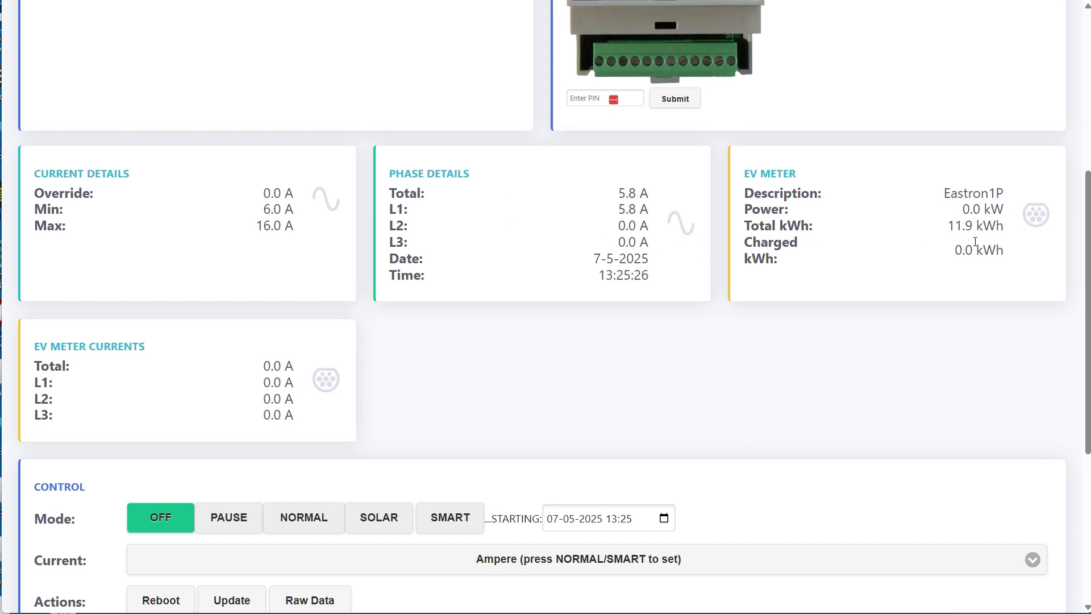
scroll("down", 3)
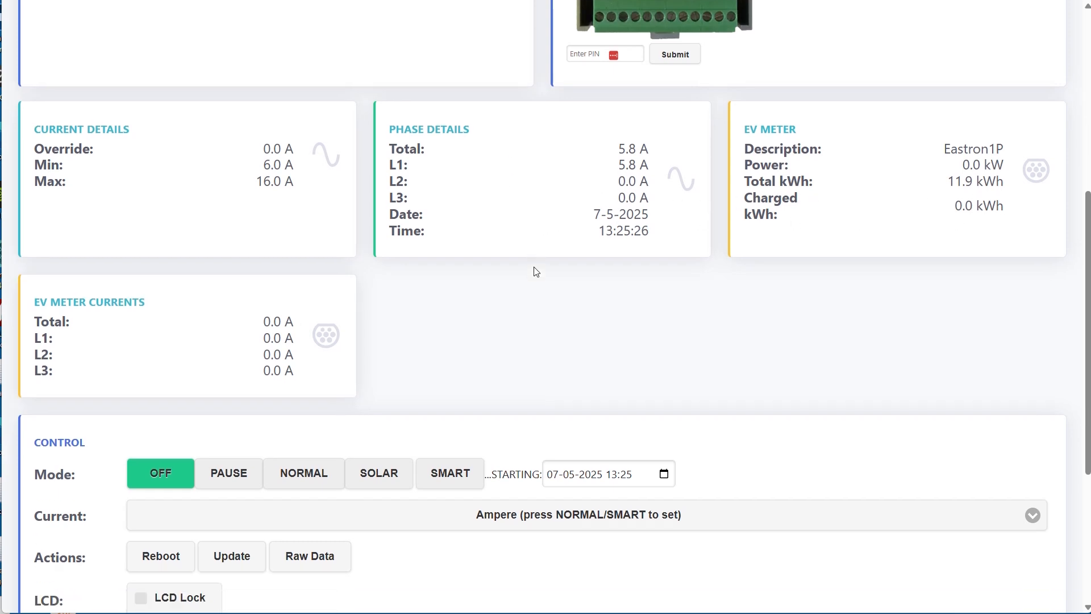
scroll("down", 3)
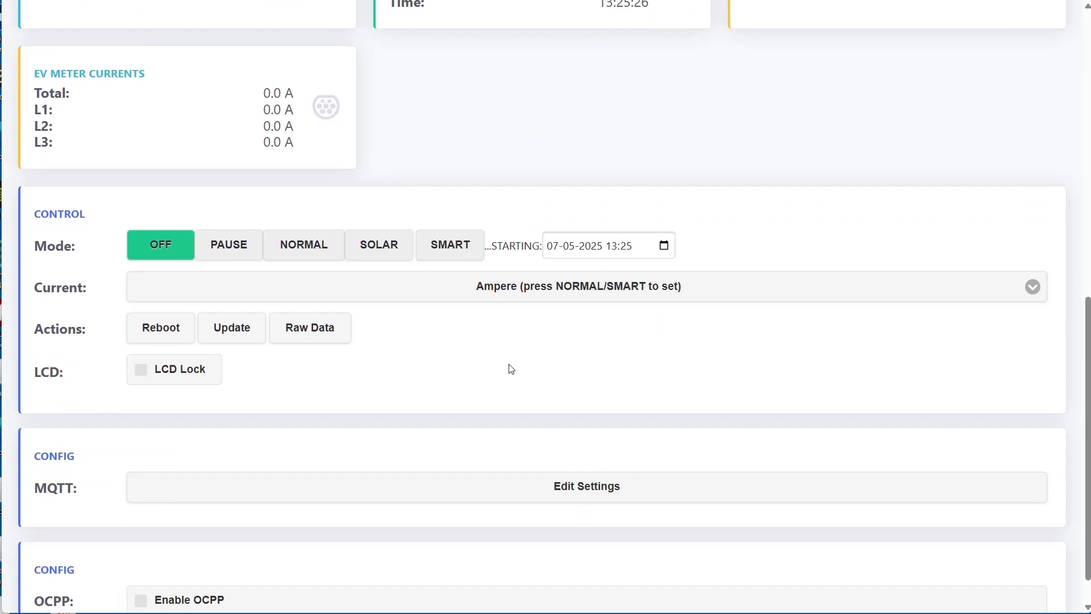
scroll("down", 3)
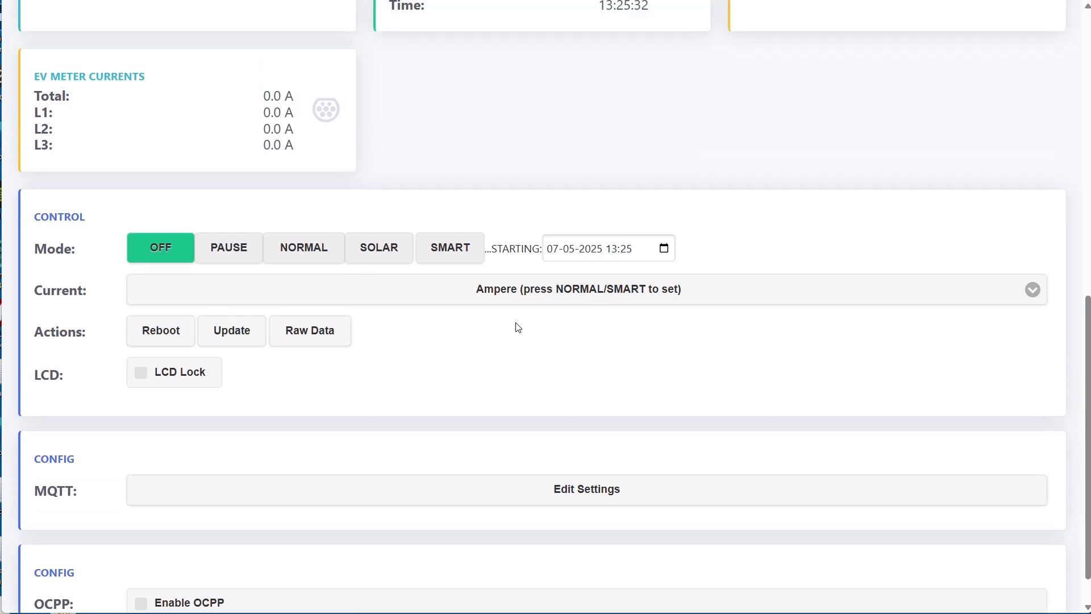
scroll("up", 3)
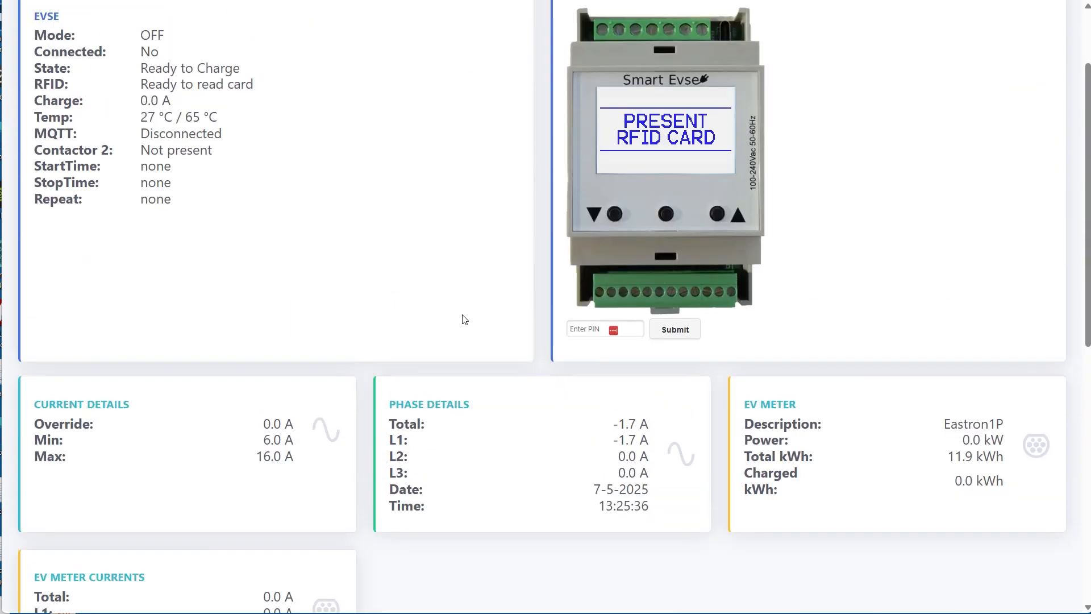
mouse_move(723, 215)
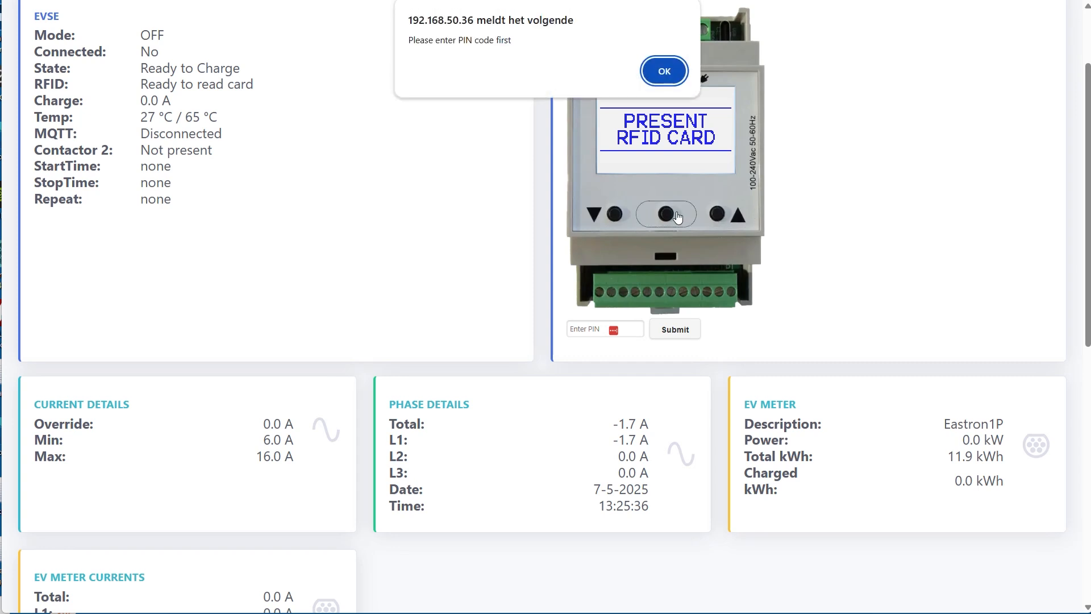
Step: Dismiss the PIN-required alert, submit the PIN, and confirm the PIN verified message
left_click(663, 70)
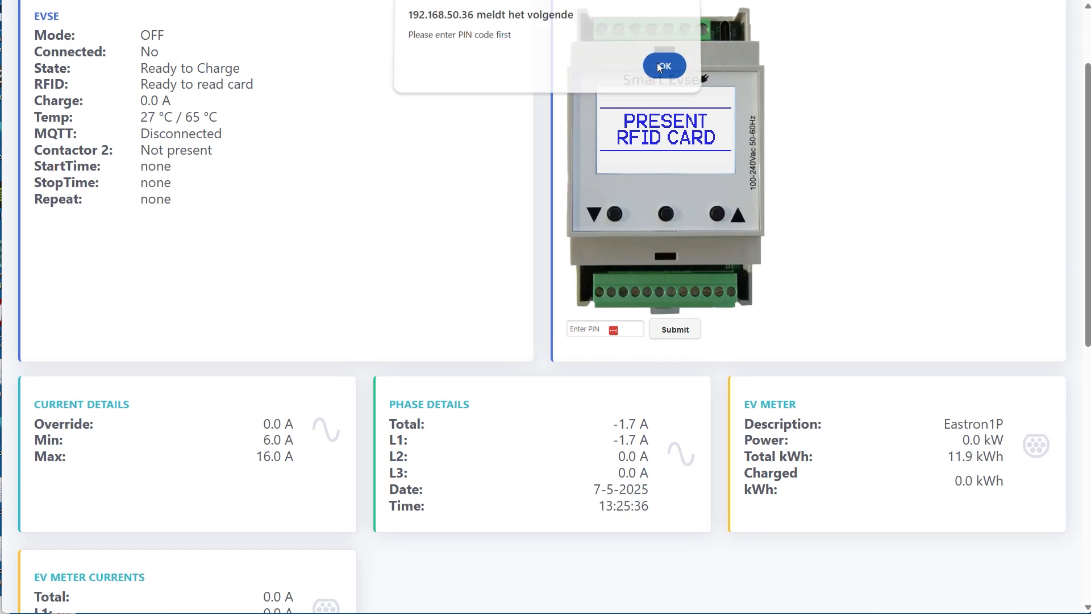
left_click(663, 66)
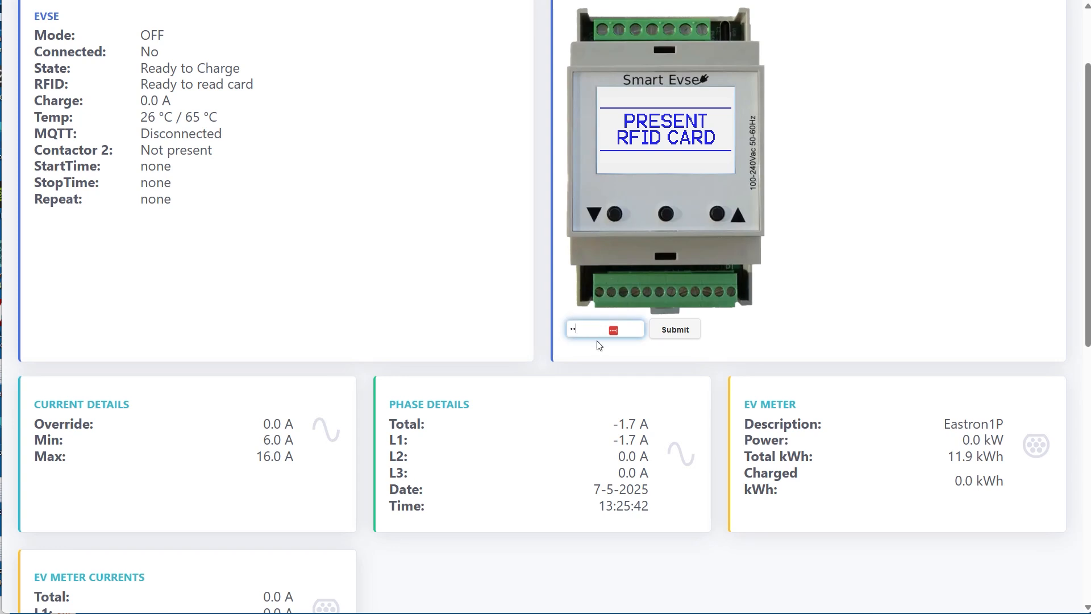
left_click(673, 328)
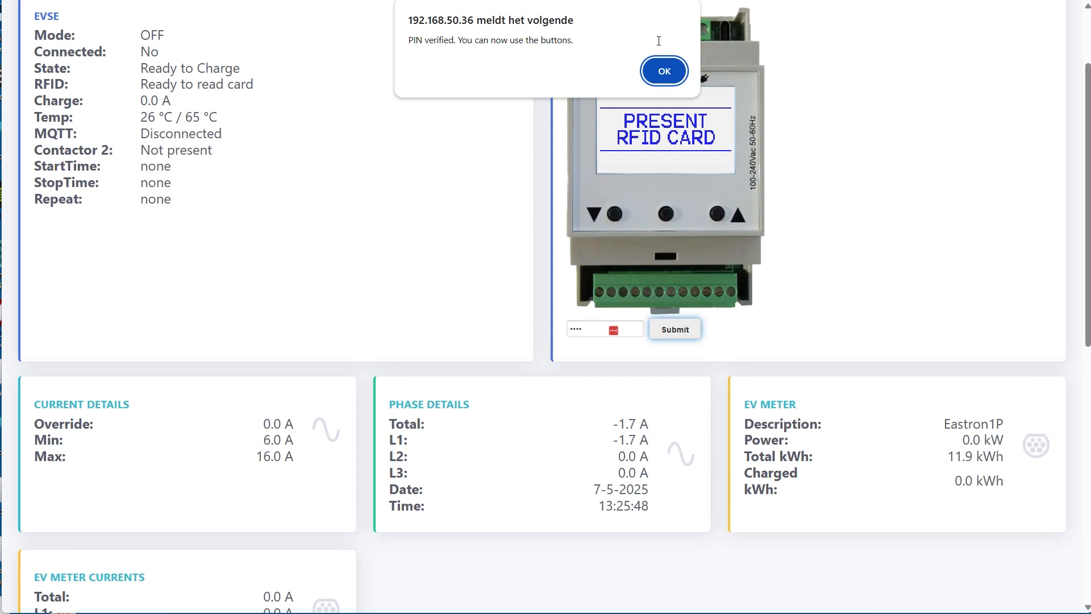
left_click(663, 71)
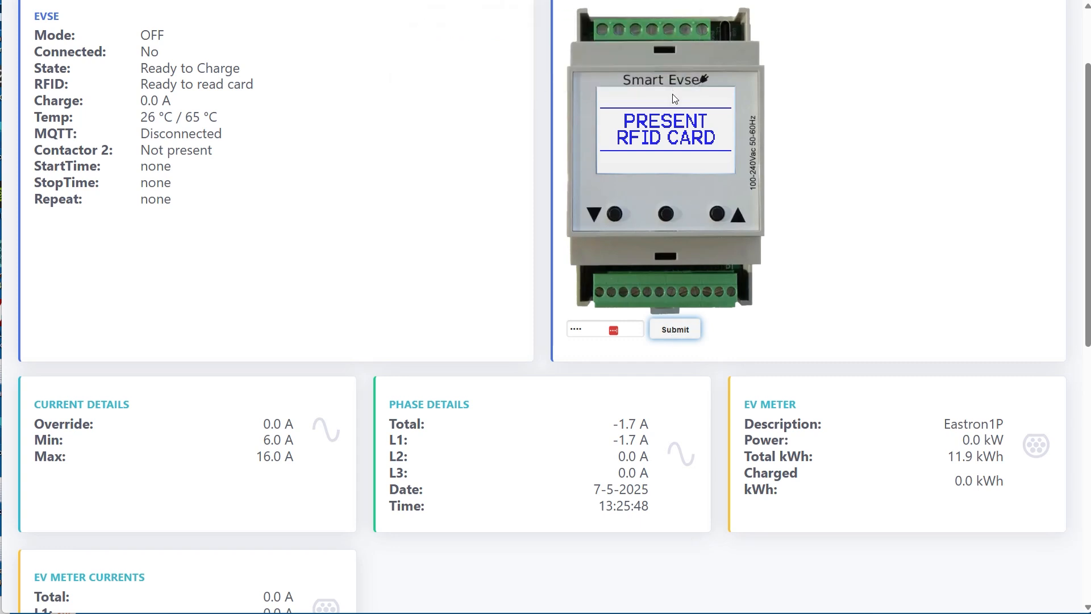